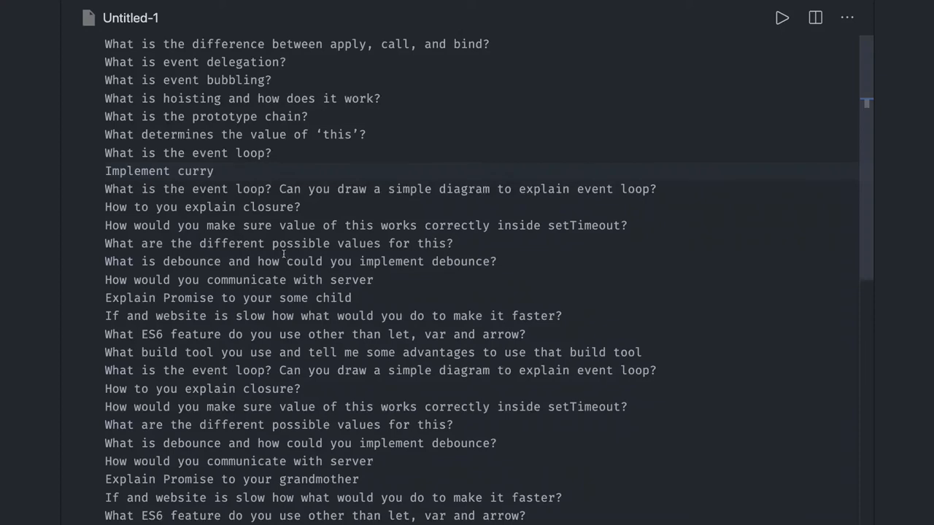
Select the words 'apply, call, and bind' in the first question about their differences.
{"action": "left_click", "coordinate": [86, 45]}
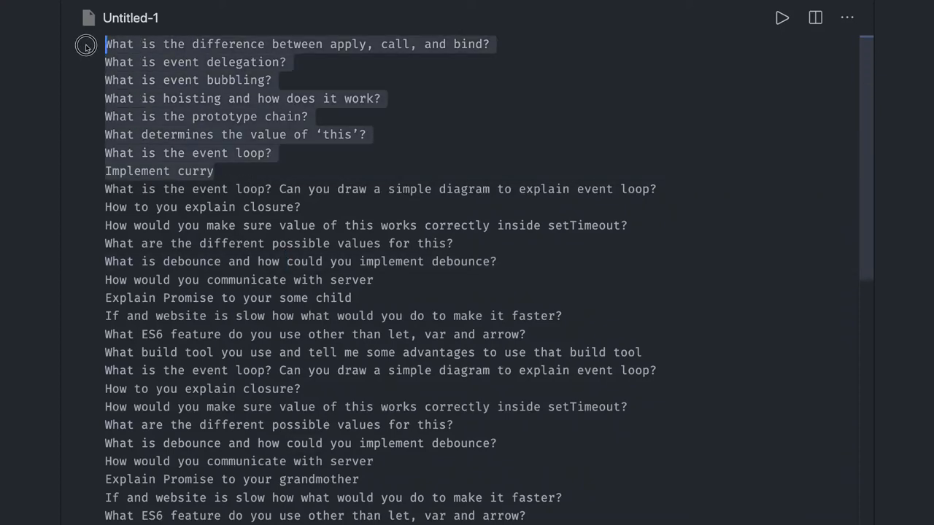
{"action": "left_click", "coordinate": [303, 153]}
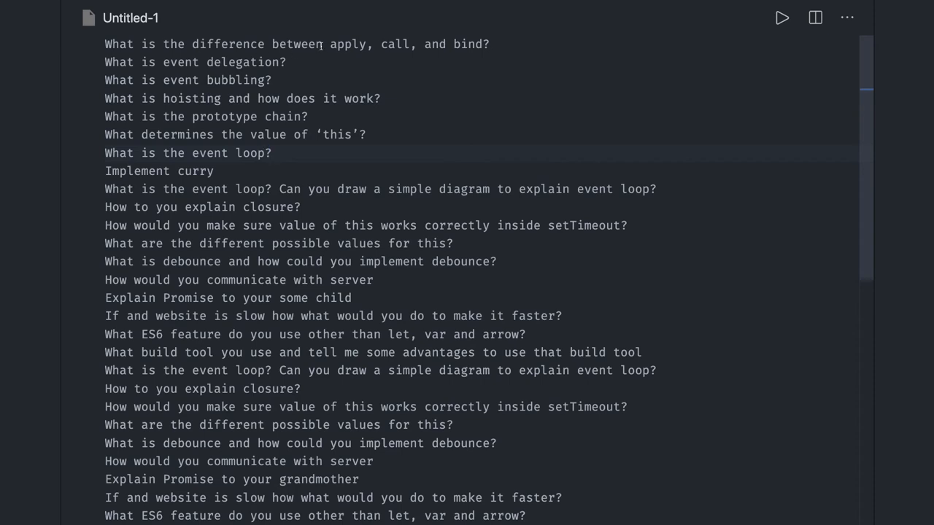
{"action": "left_click_drag", "start_coordinate": [329, 44], "coordinate": [489, 43]}
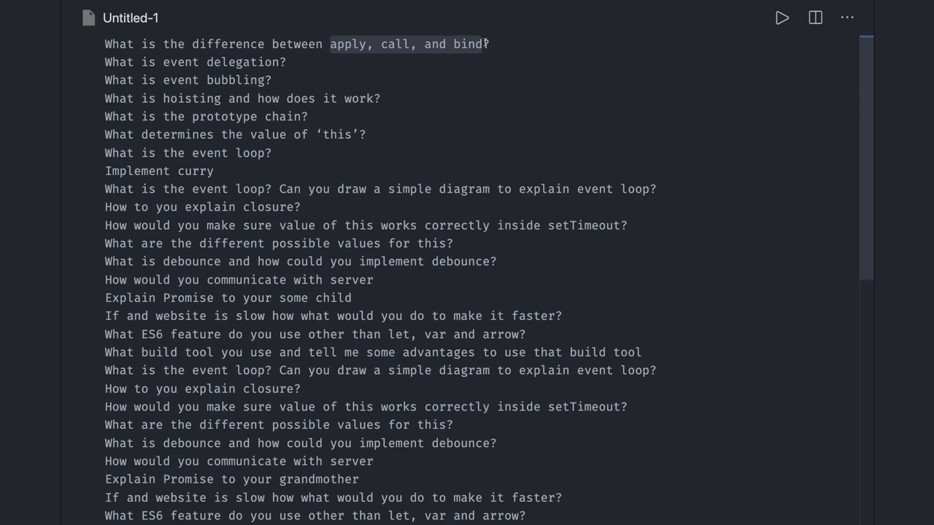
{"action": "mouse_move", "coordinate": [283, 124]}
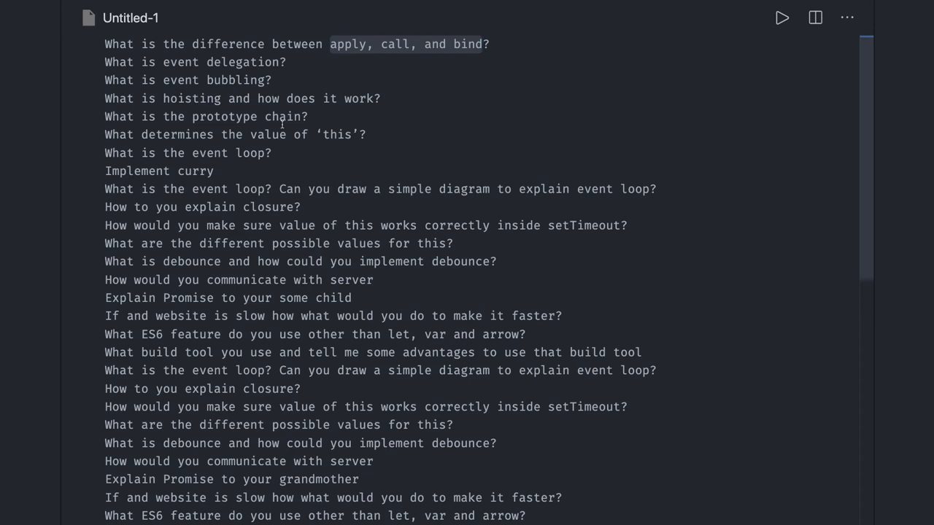
{"action": "mouse_move", "coordinate": [293, 257]}
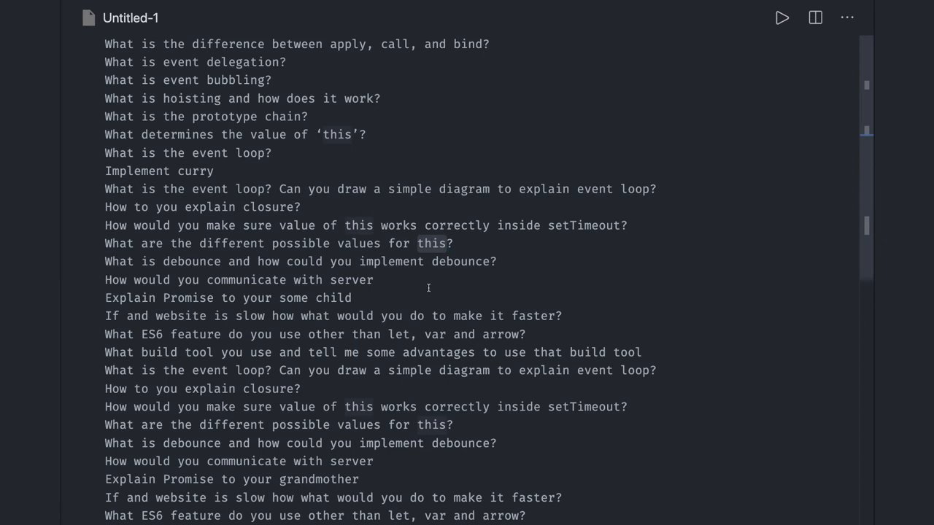
Scroll the question list to bring the ES6 features question into view.
{"action": "scroll", "scroll_direction": "down", "scroll_amount": 3}
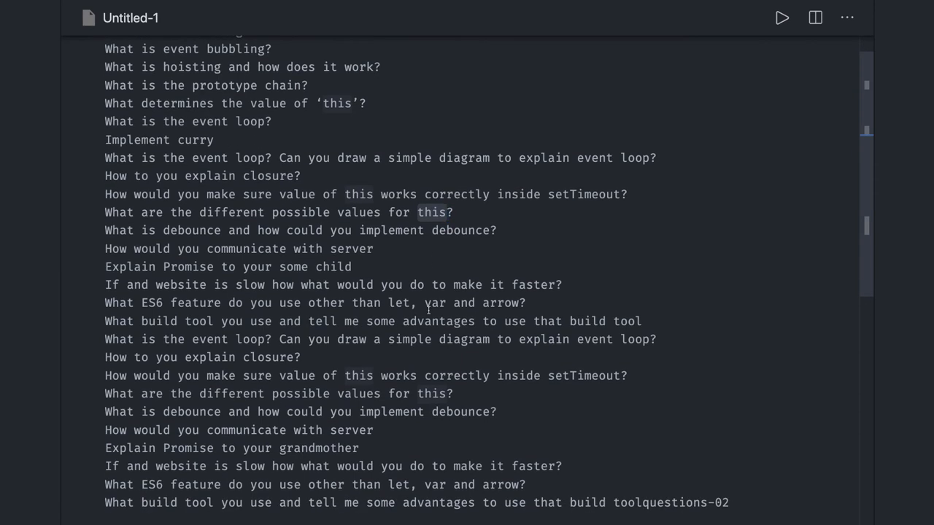
{"action": "scroll", "scroll_direction": "up", "scroll_amount": 3}
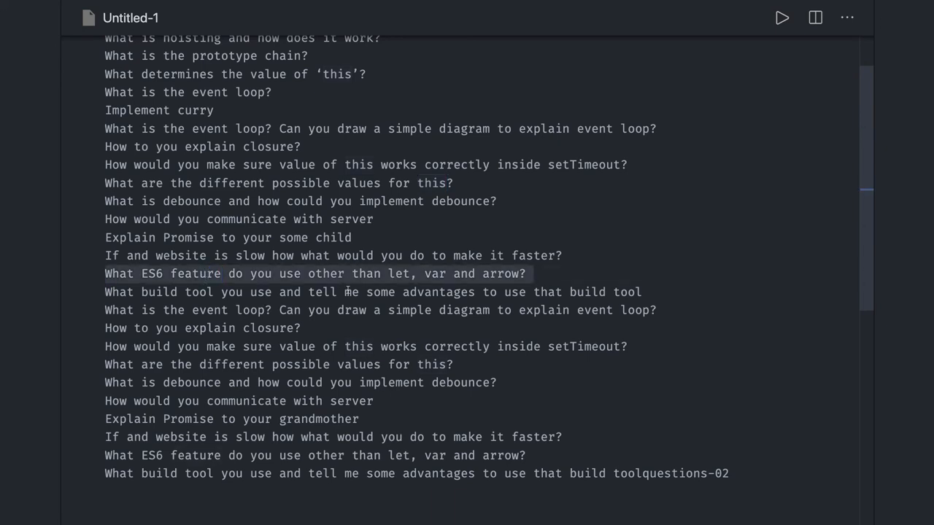
Select the second 'How to you explain closure?' line and return to the top of the list.
{"action": "left_click", "coordinate": [219, 327]}
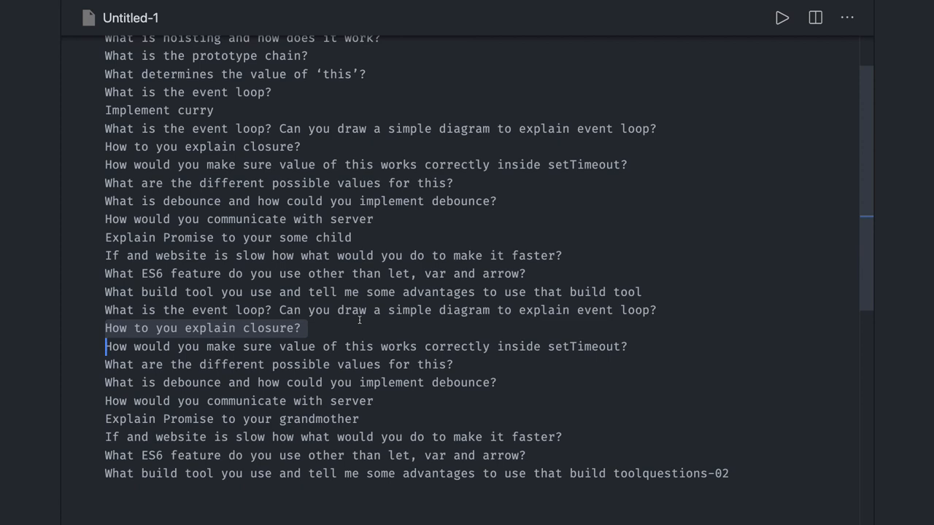
{"action": "scroll", "scroll_direction": "up", "scroll_amount": 3}
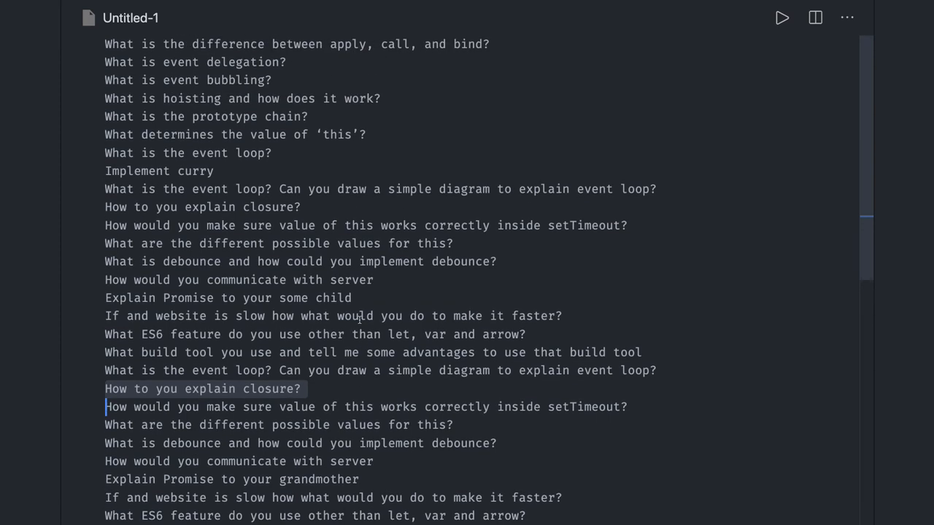